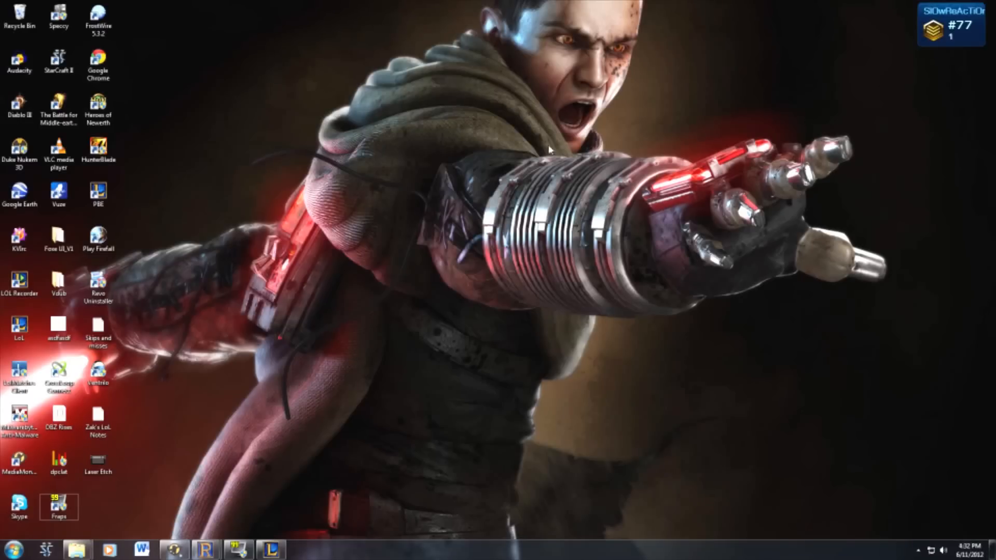
mouse_move(228, 186)
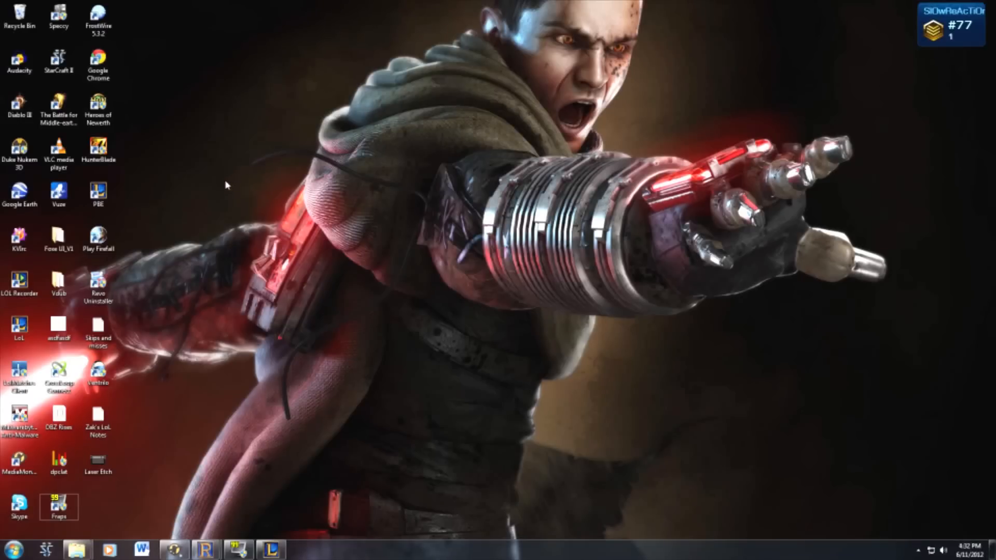
mouse_move(226, 187)
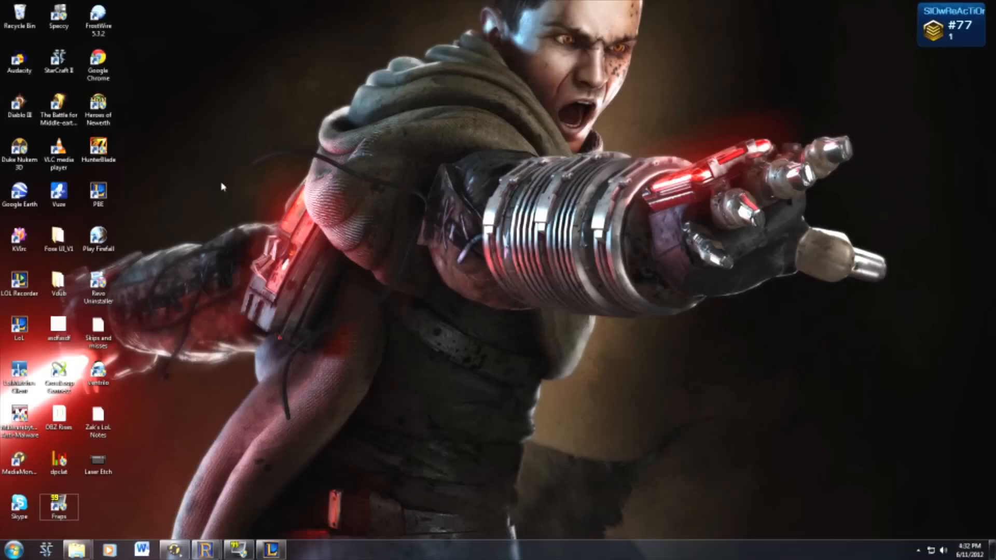
Read and dismiss the Foxe UI_V1 folder's READ ME instructions in Notepad
left_click(98, 236)
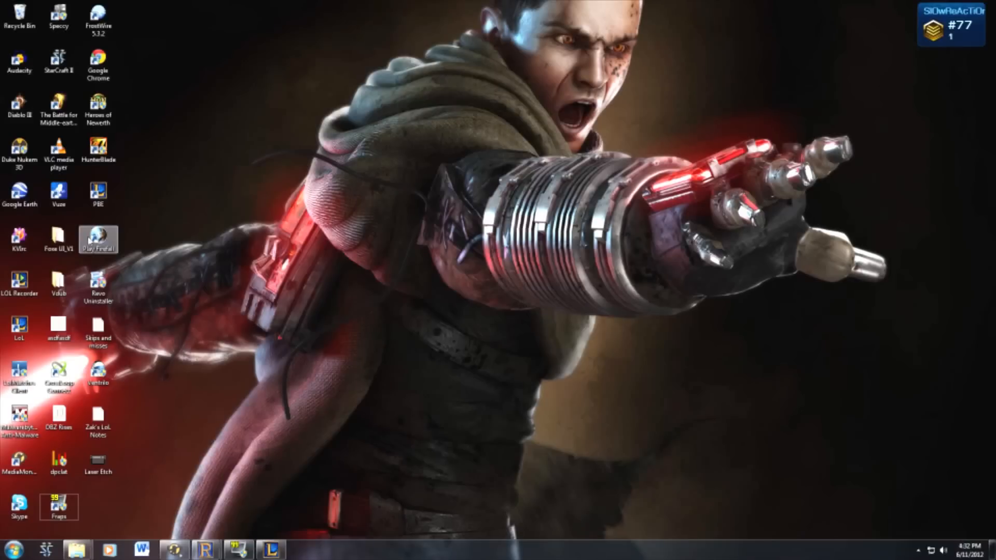
mouse_move(57, 239)
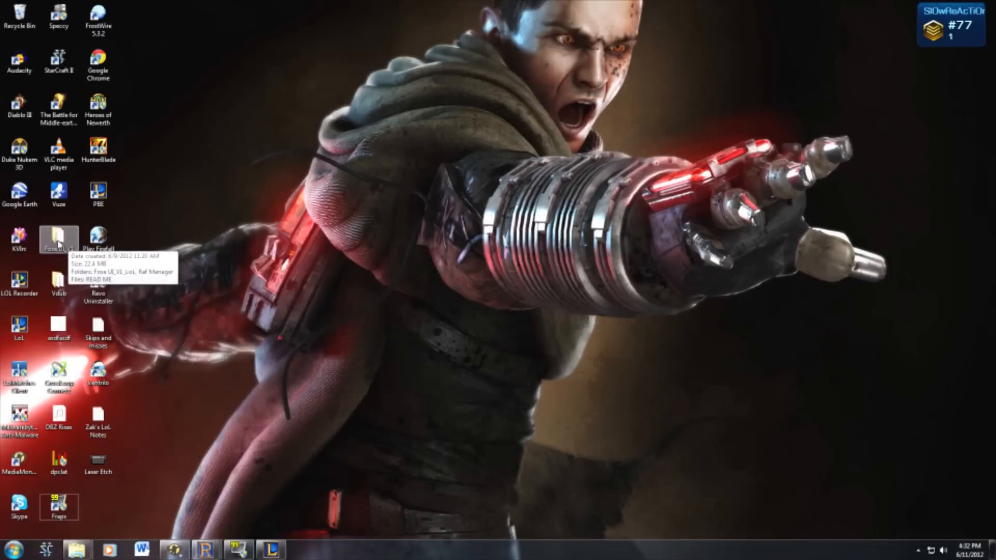
mouse_move(75, 550)
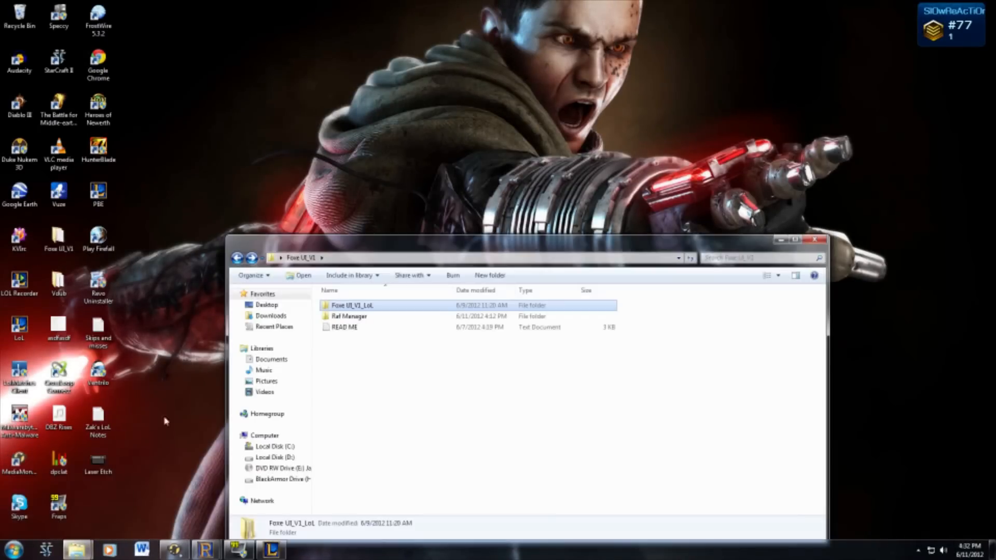
left_click_drag(523, 240, 536, 120)
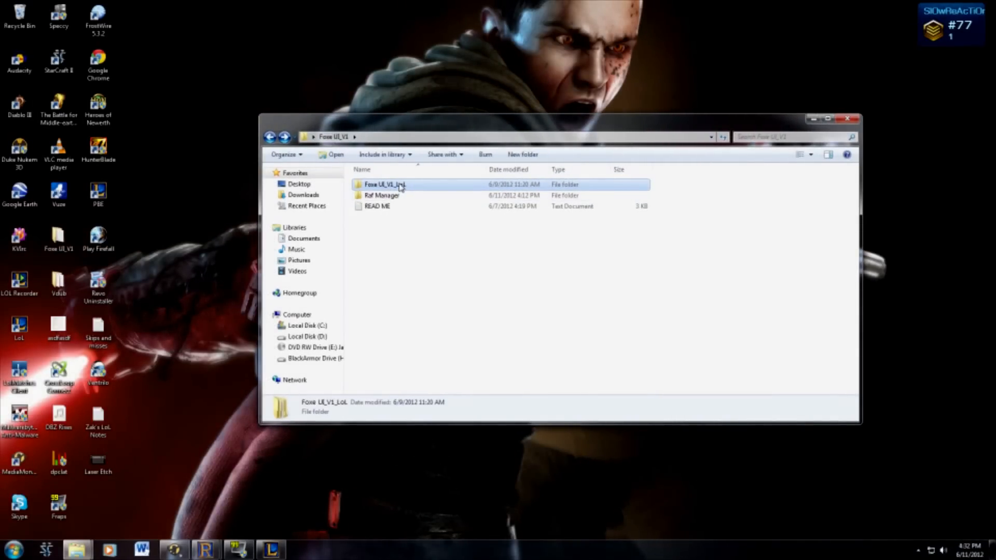
double_click(377, 205)
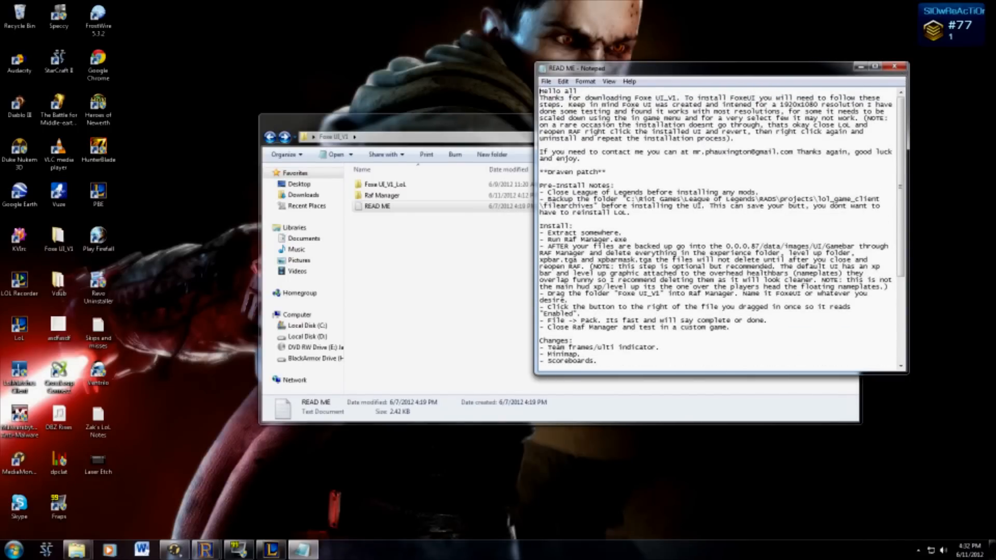
left_click(894, 66)
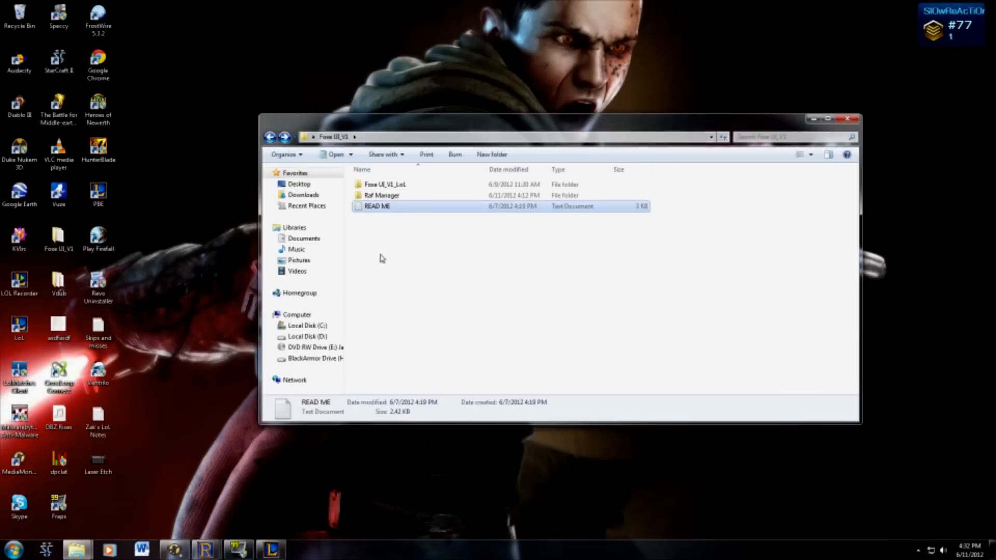
Enter the Raf Manager folder and select the RAFManager application
double_click(382, 195)
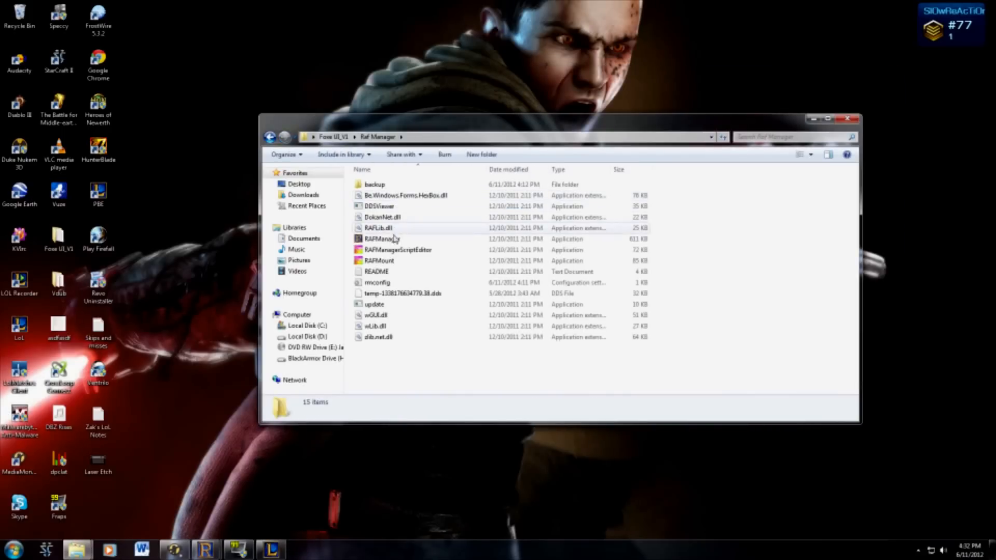
mouse_move(432, 250)
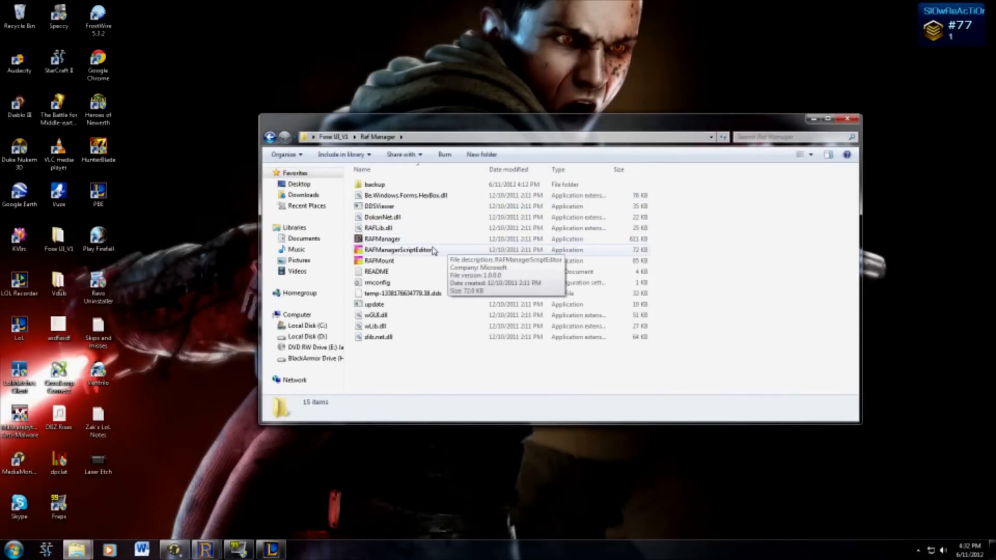
left_click(381, 239)
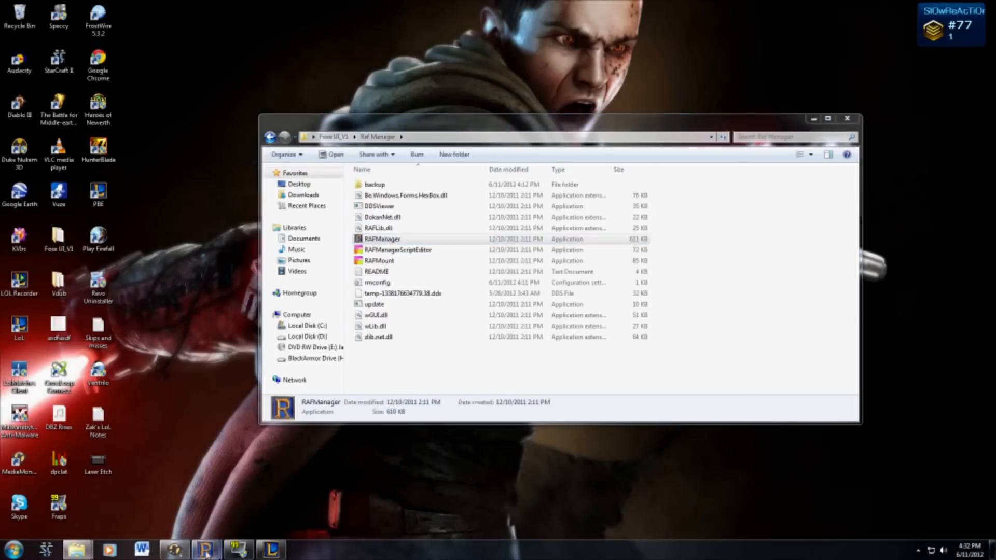
Launch RAFManager.exe so its console and main archive window appear
double_click(382, 239)
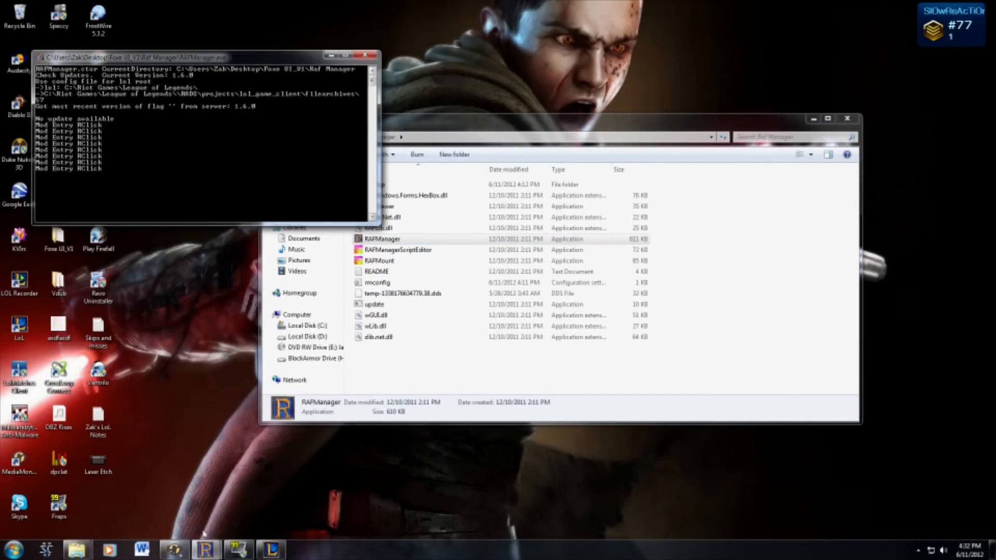
double_click(382, 239)
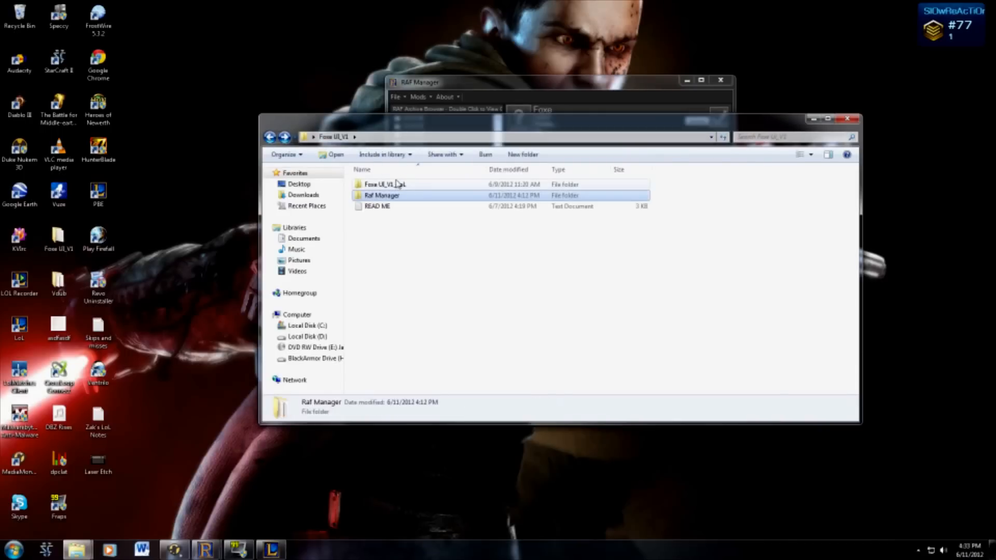
Browse into Foxe UI_V1_LoL's Core folder and import the mod into RAF Manager
double_click(382, 185)
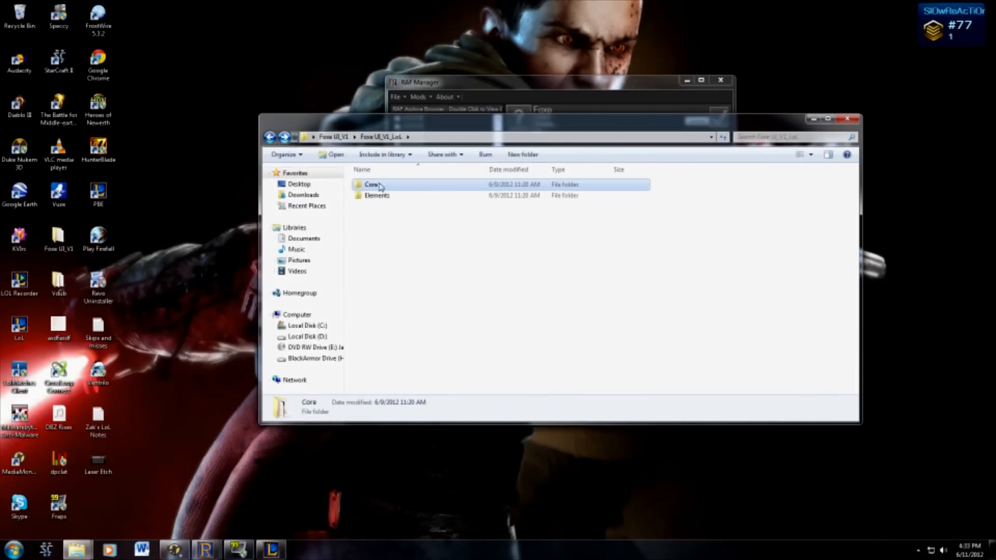
double_click(377, 195)
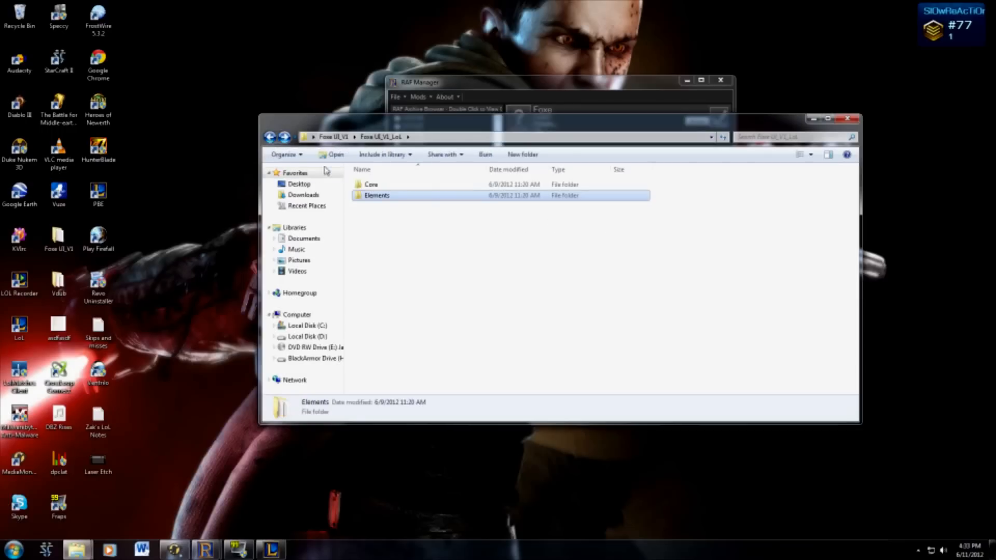
double_click(370, 182)
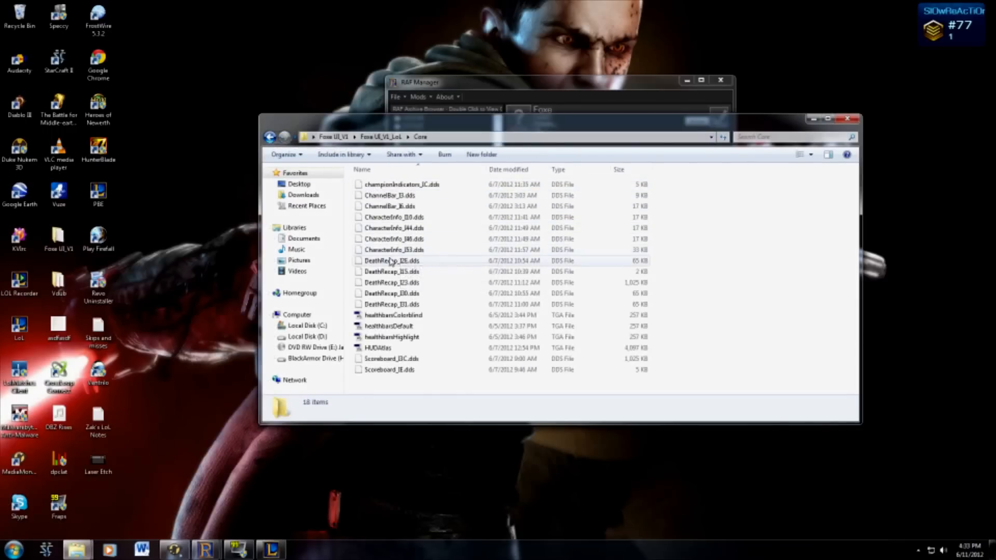
left_click(390, 261)
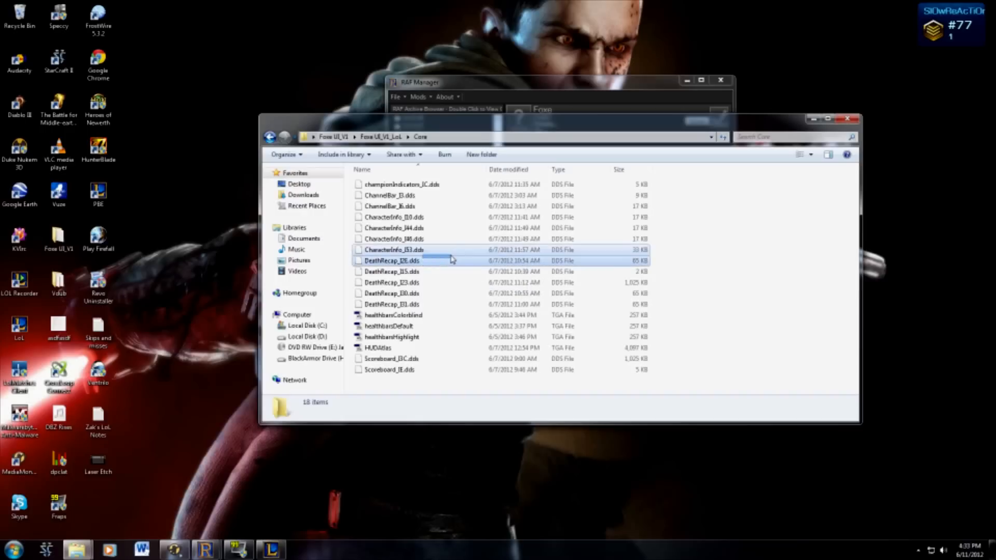
left_click(393, 261)
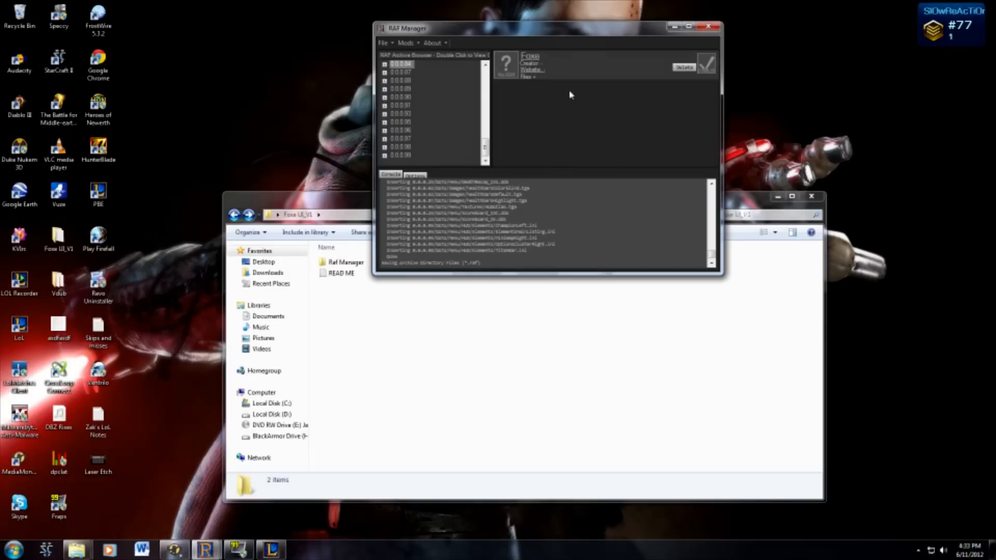
mouse_move(546, 127)
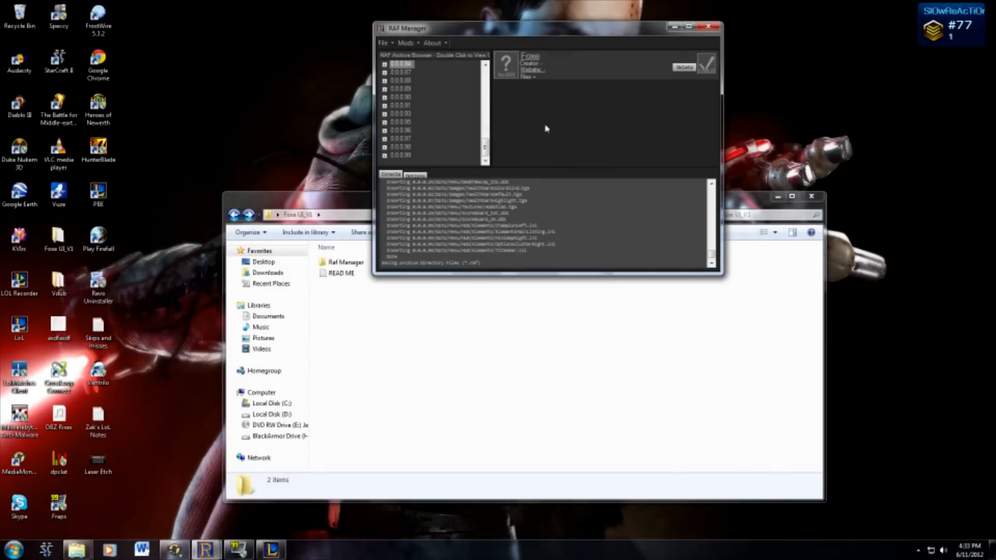
mouse_move(540, 132)
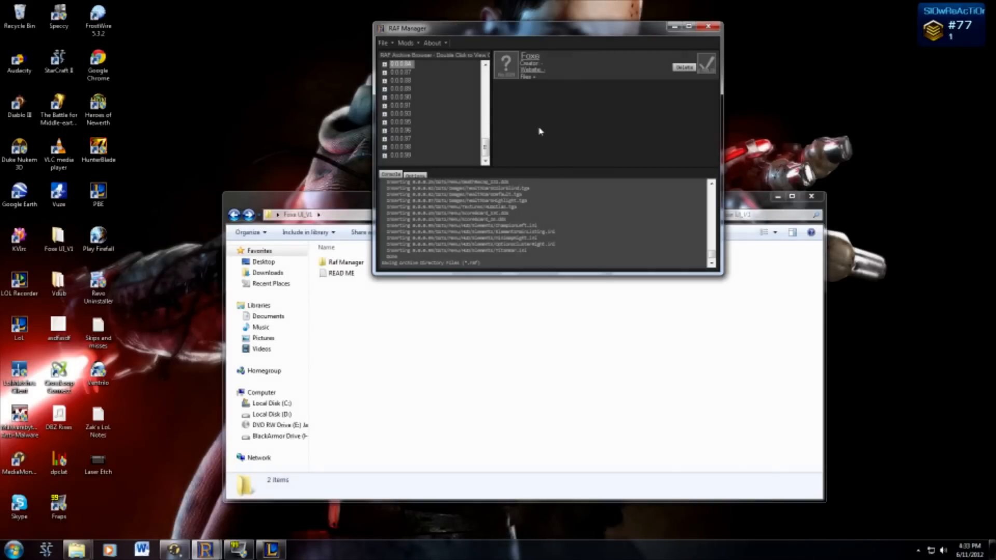
mouse_move(619, 118)
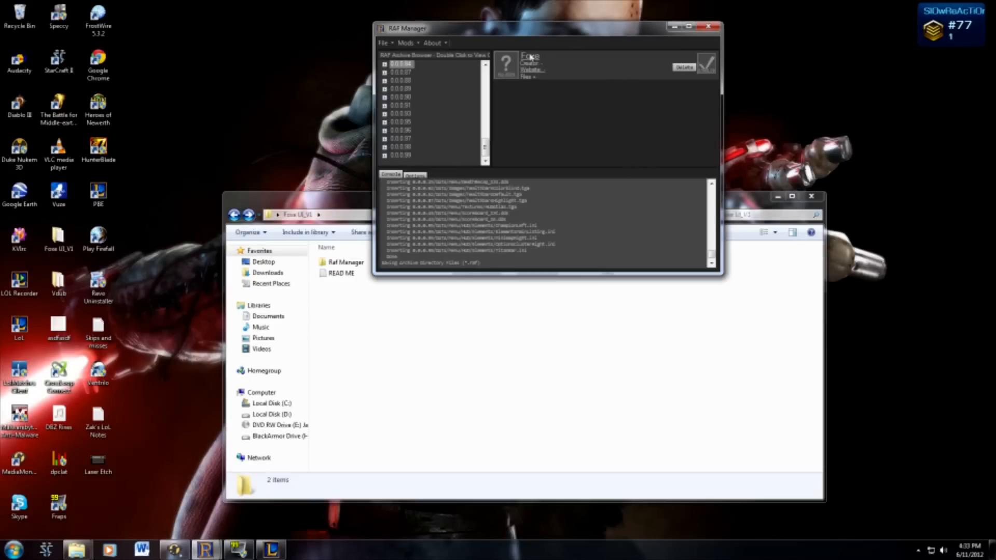
mouse_move(628, 64)
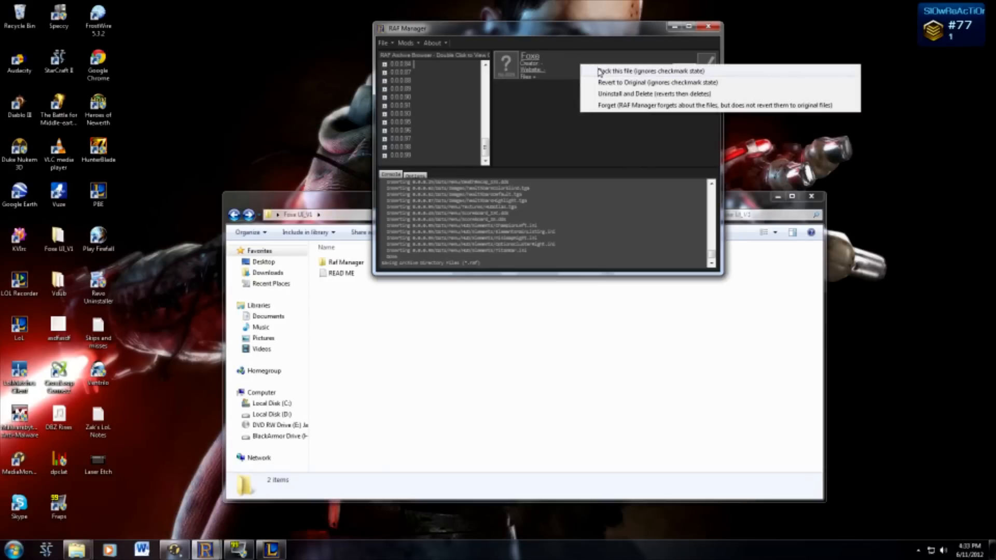
Pack the Foxo mod entry into the game files and exit RAF Manager
left_click(652, 71)
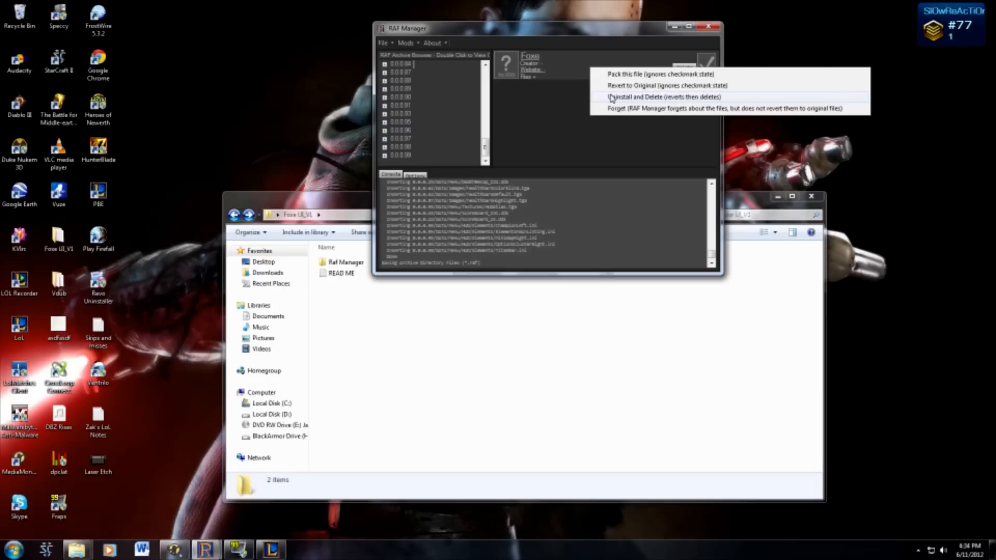
left_click(662, 98)
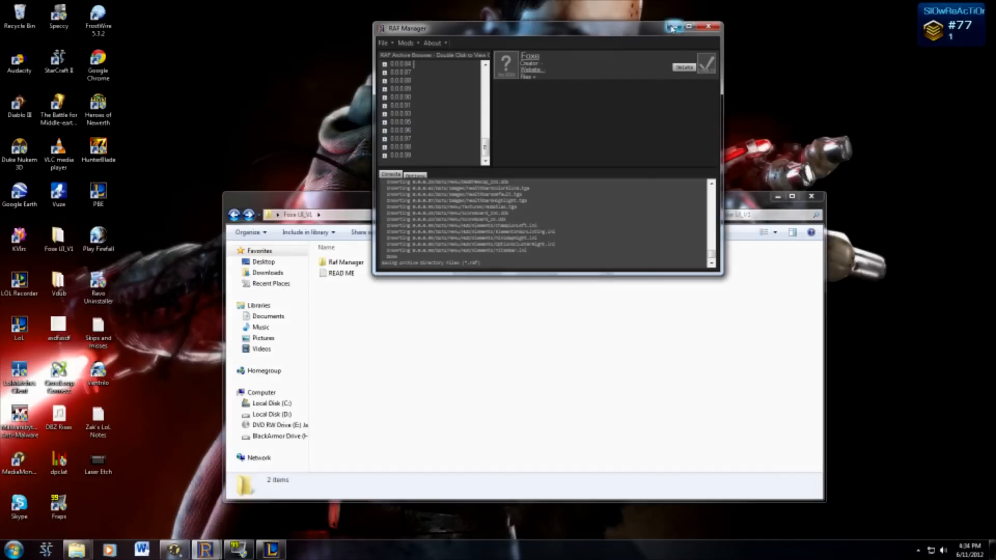
left_click(707, 29)
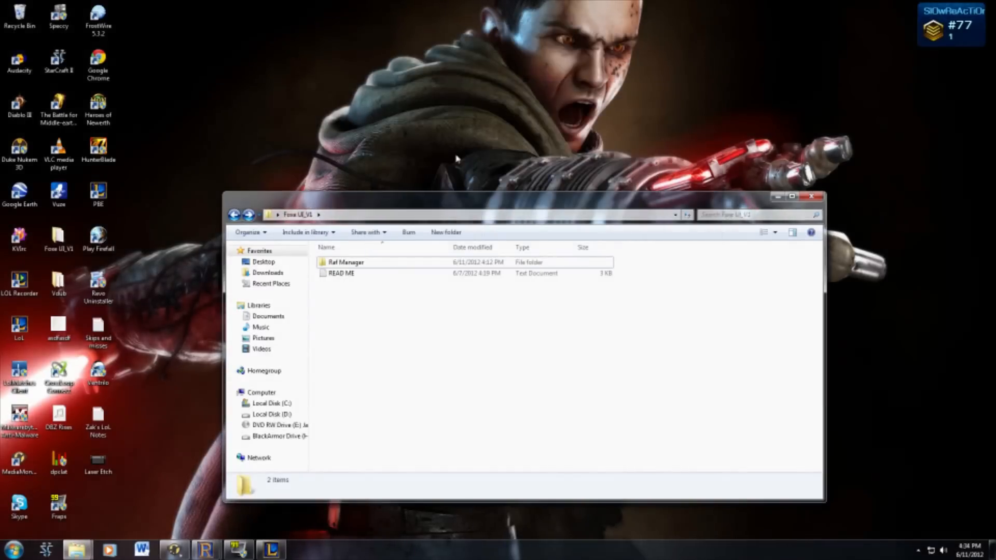
mouse_move(405, 182)
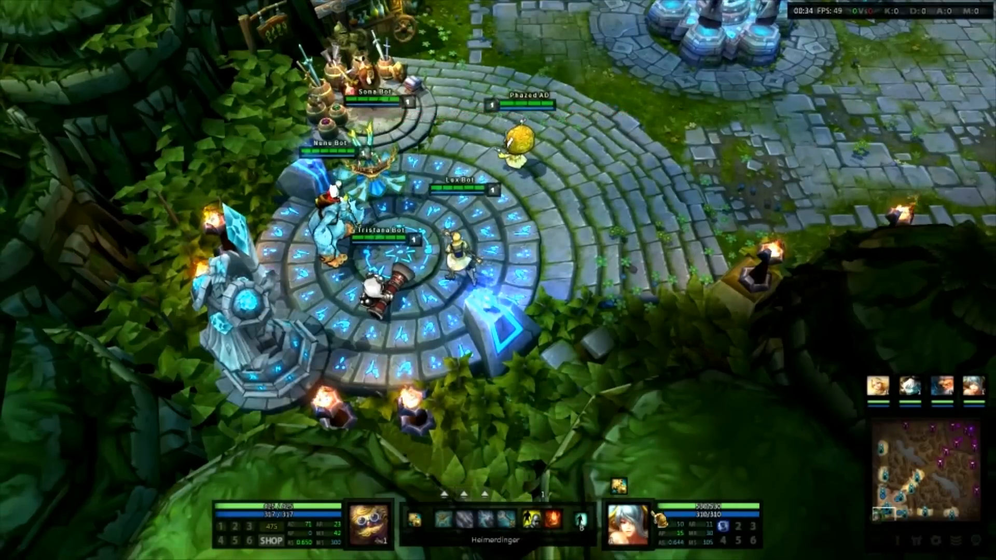
mouse_move(304, 525)
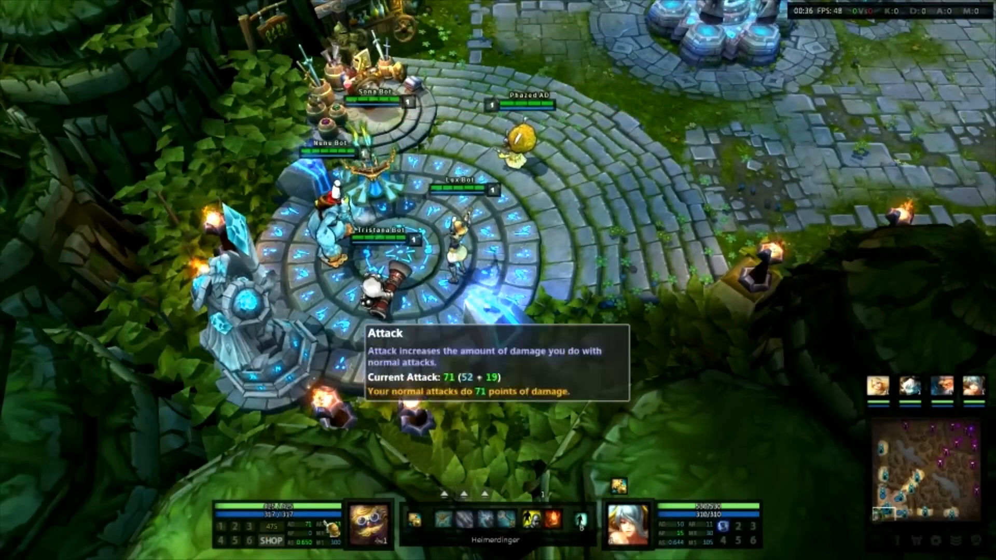